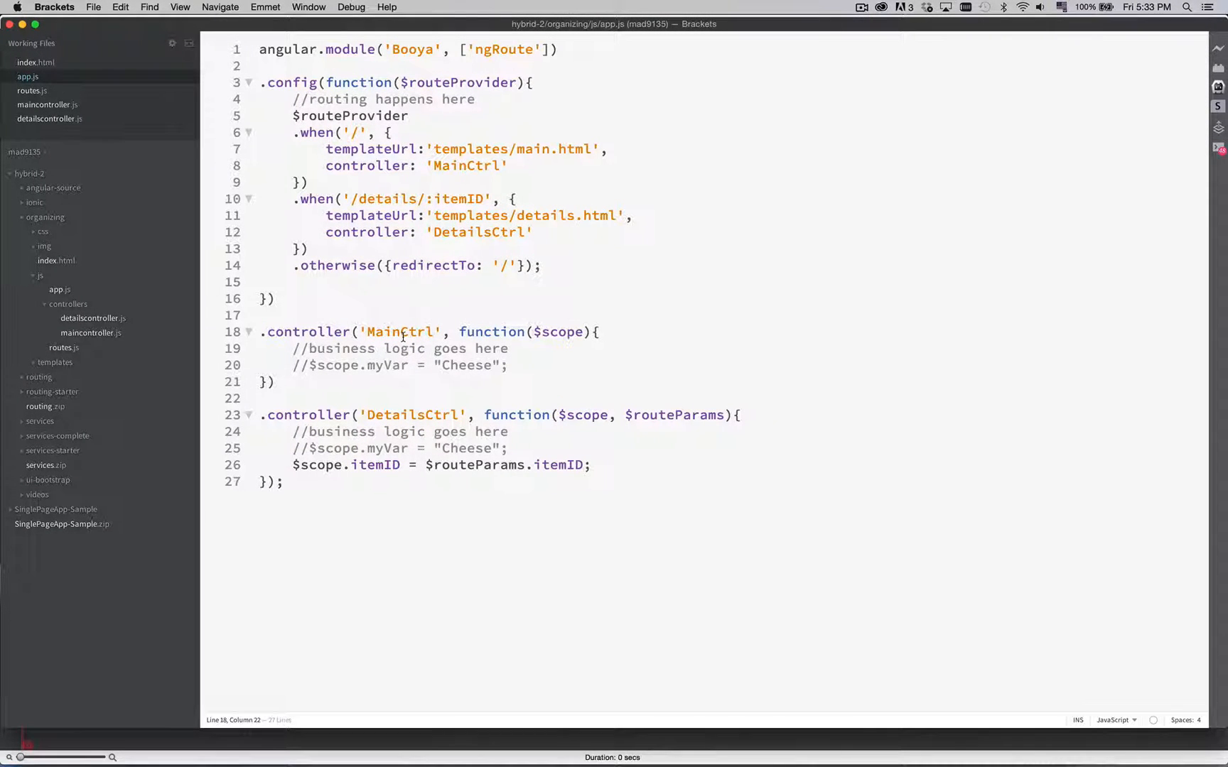
# - Review the empty detailscontroller.js, maincontroller.js and routes.js files, then return to app.js
pyautogui.click(433, 331)
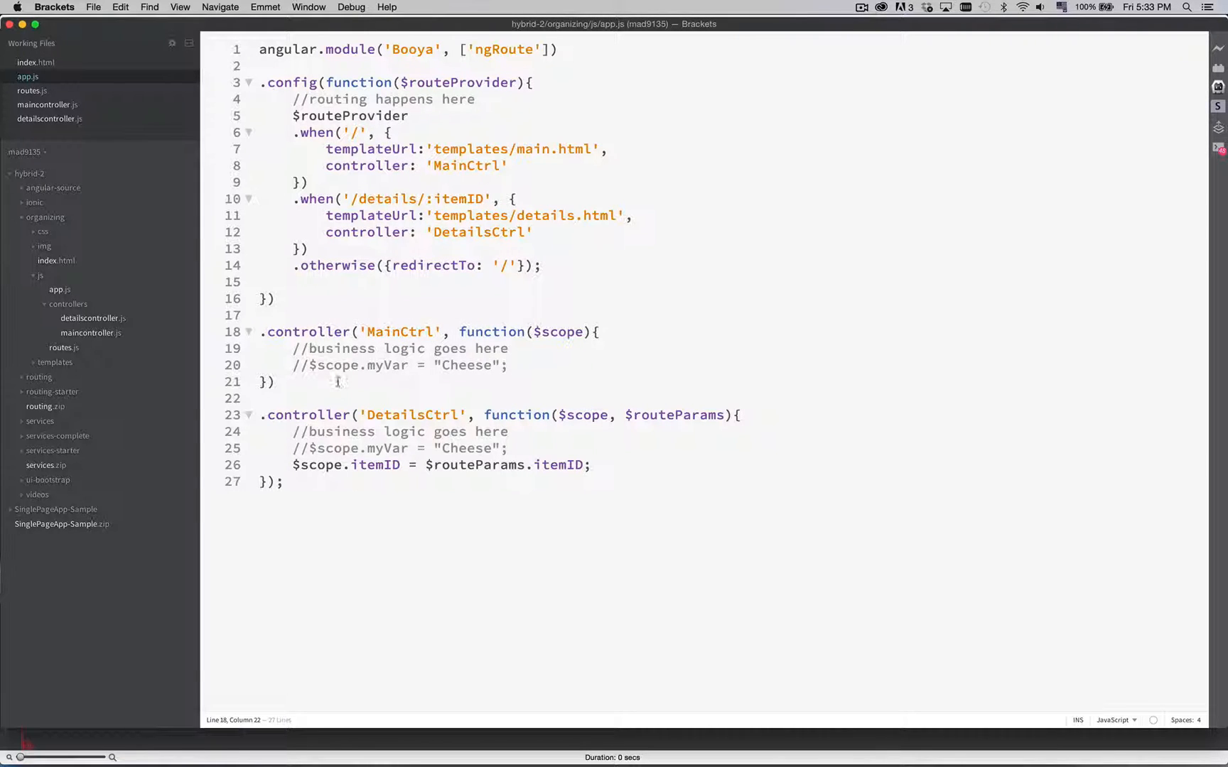
pyautogui.moveTo(425, 392)
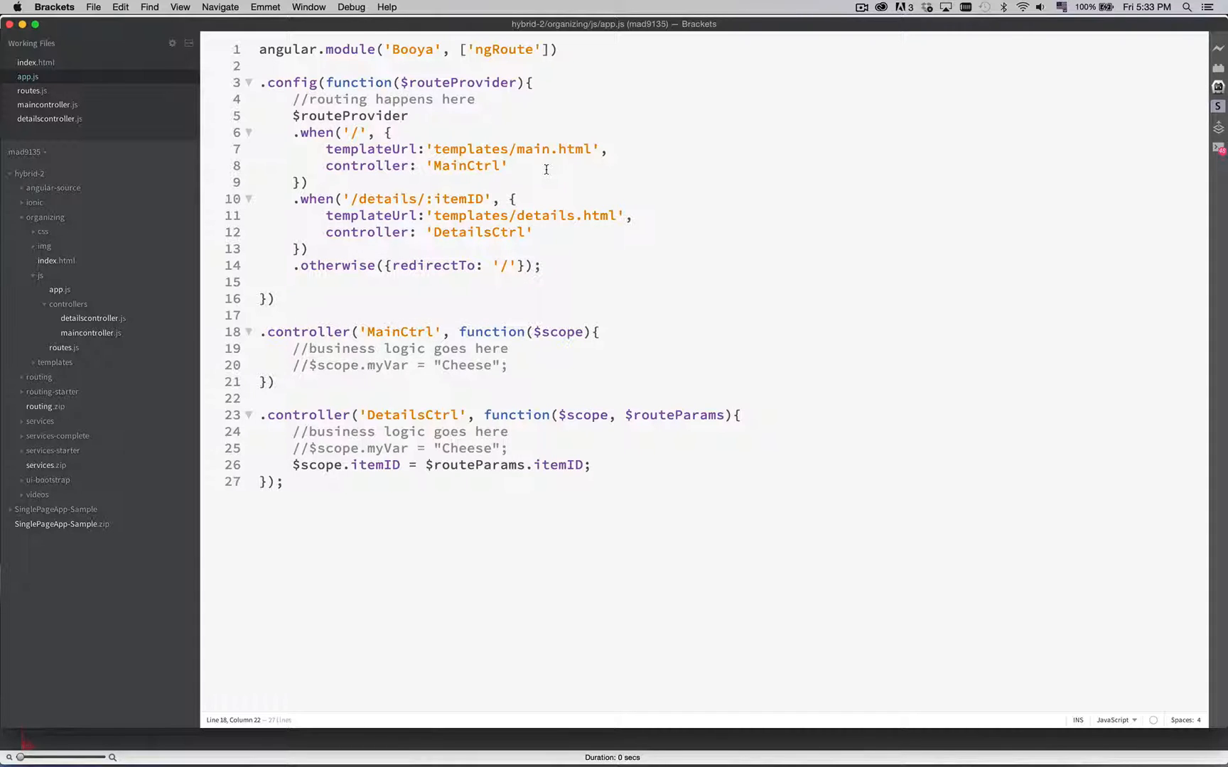
pyautogui.click(432, 331)
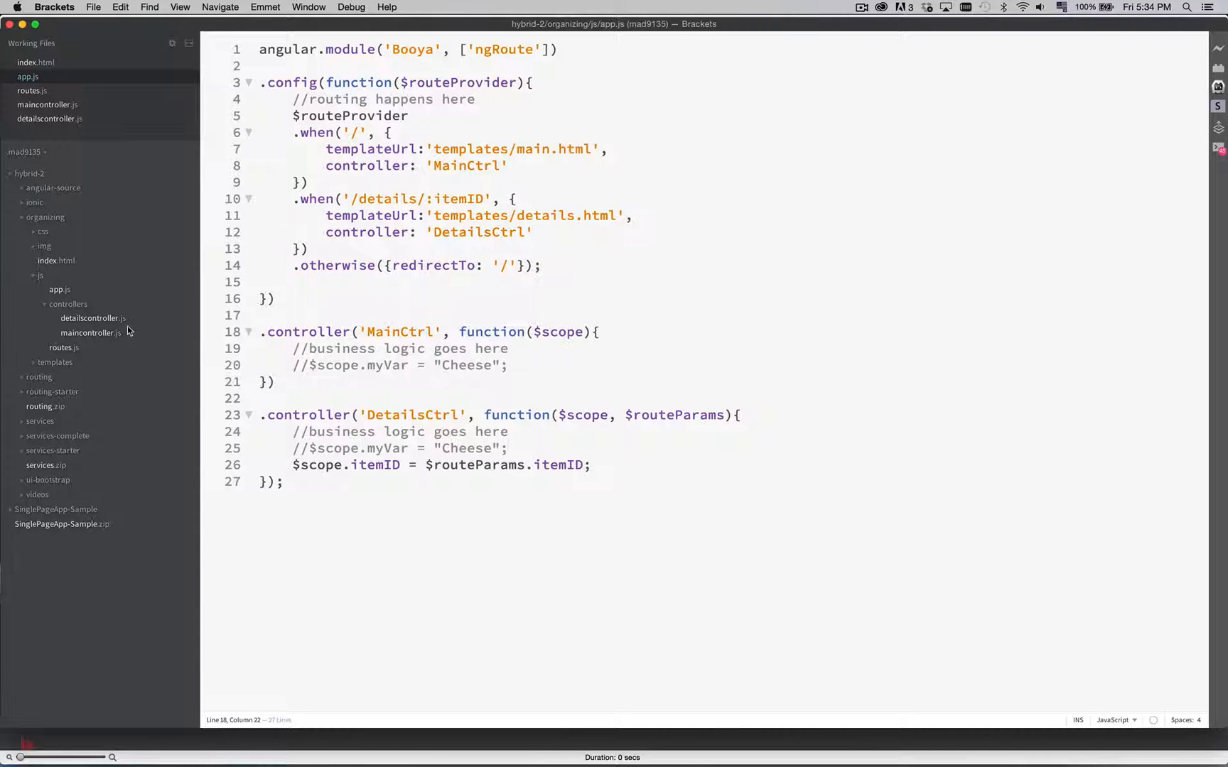
pyautogui.click(93, 318)
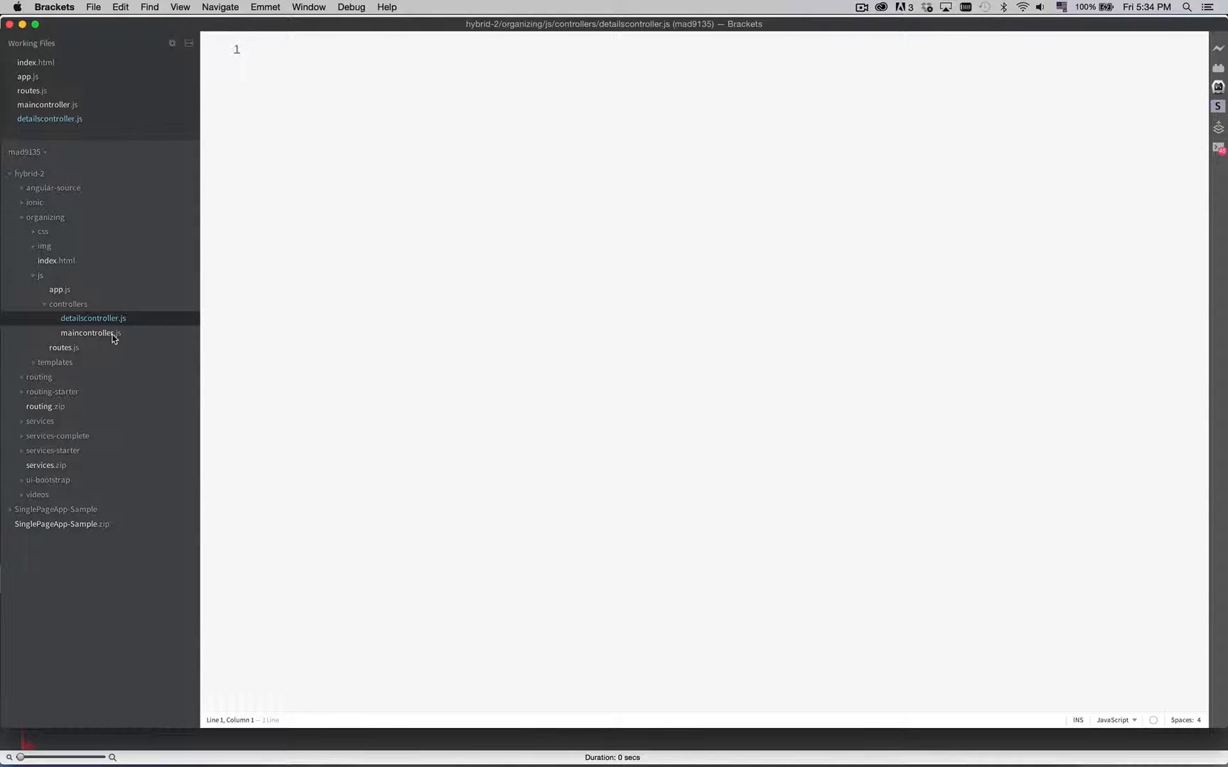
pyautogui.click(90, 332)
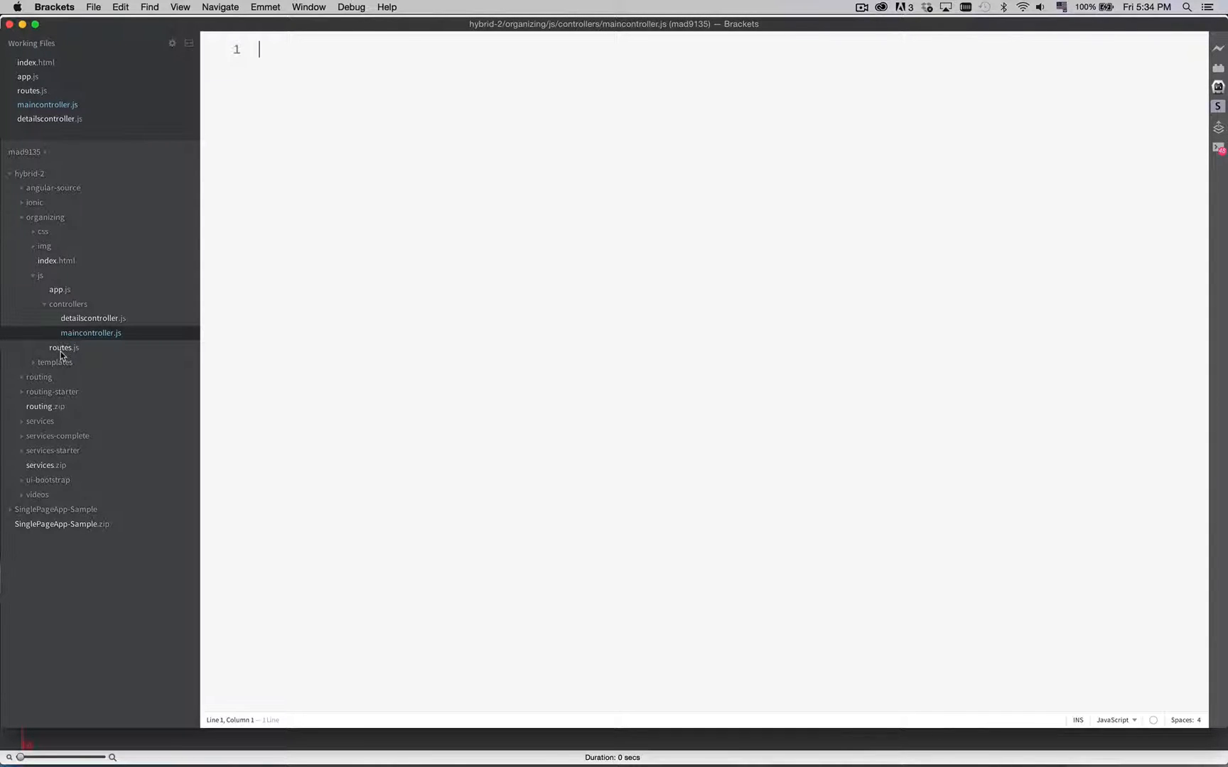
pyautogui.click(64, 348)
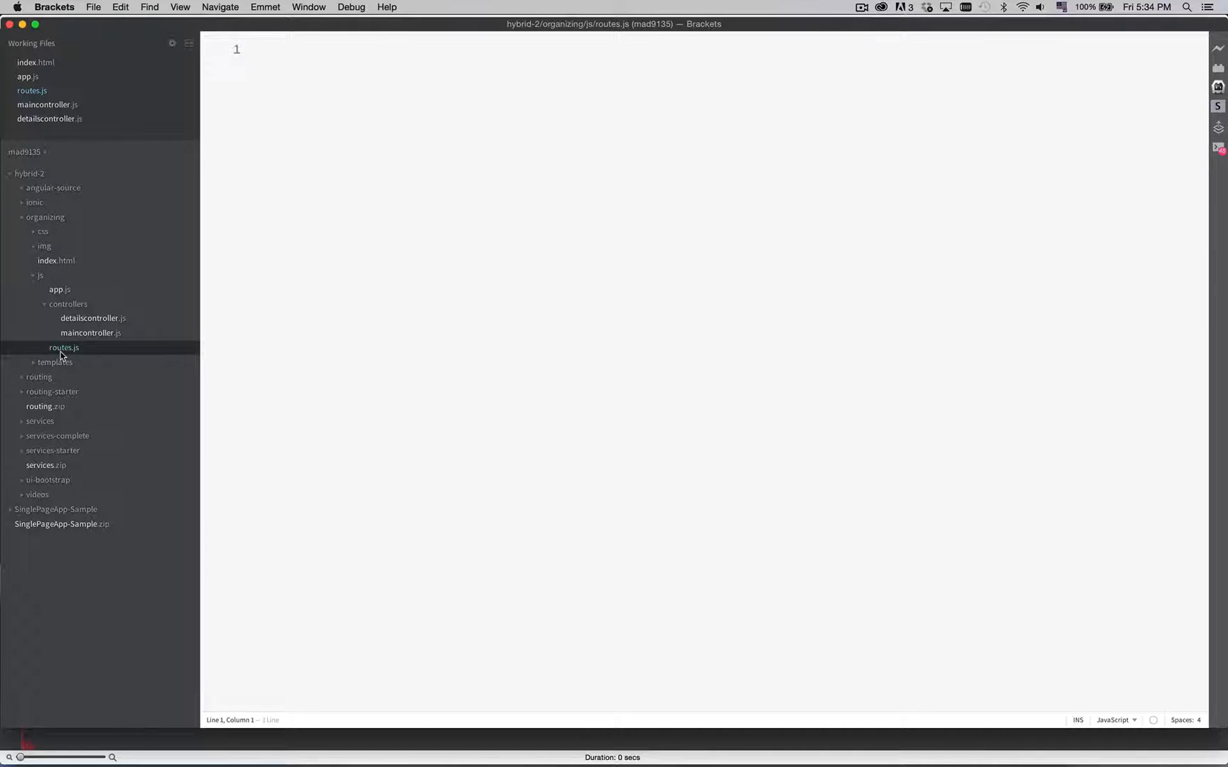
pyautogui.moveTo(84, 333)
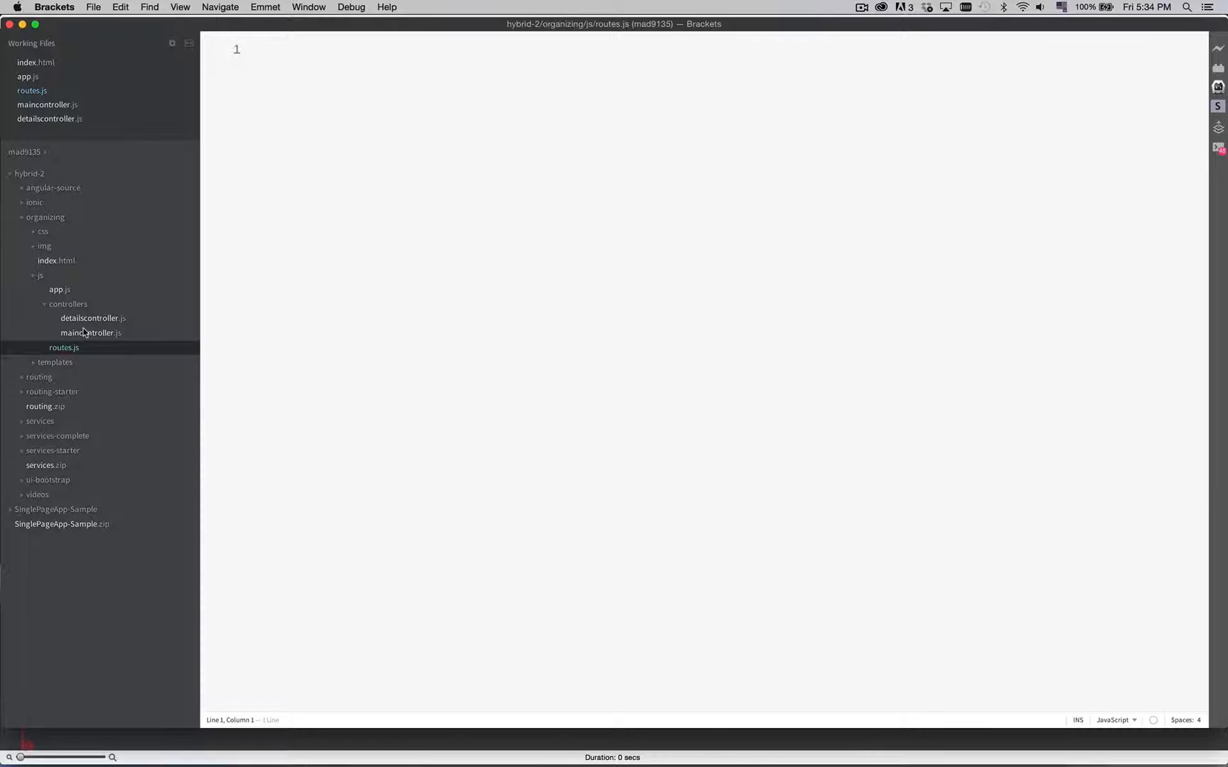
pyautogui.click(91, 332)
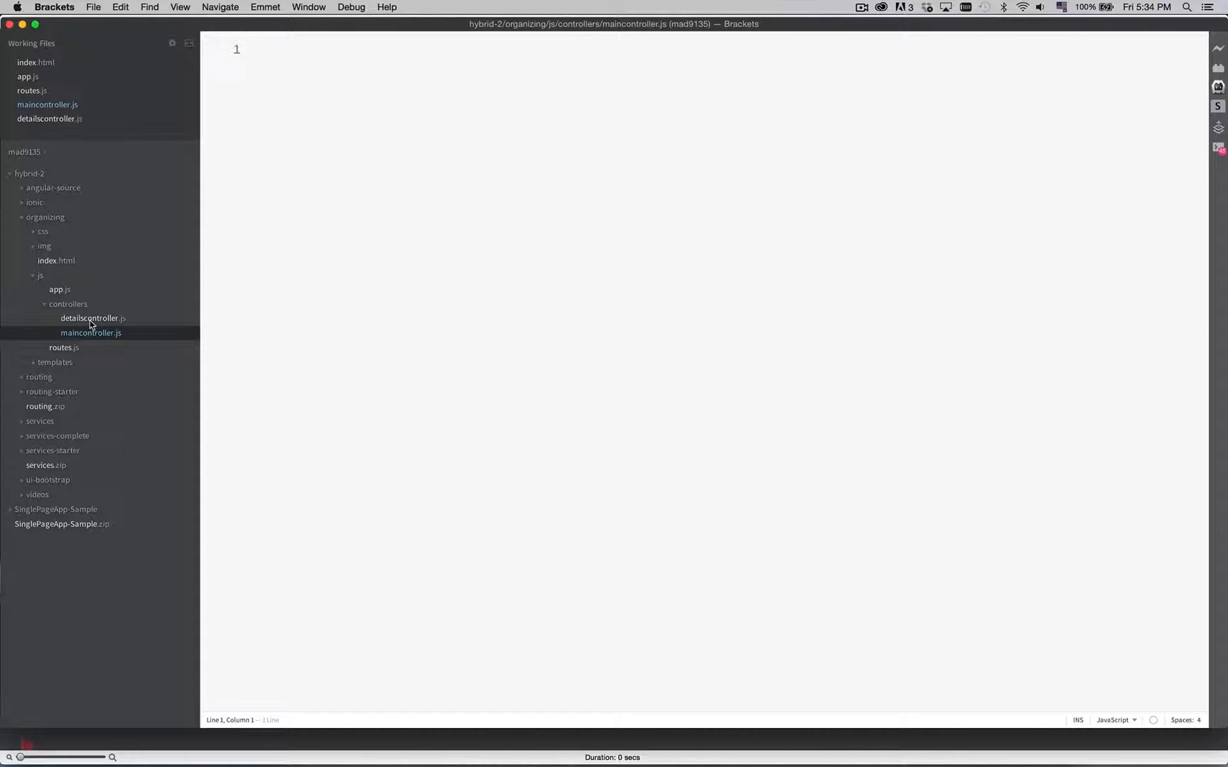
pyautogui.moveTo(74, 344)
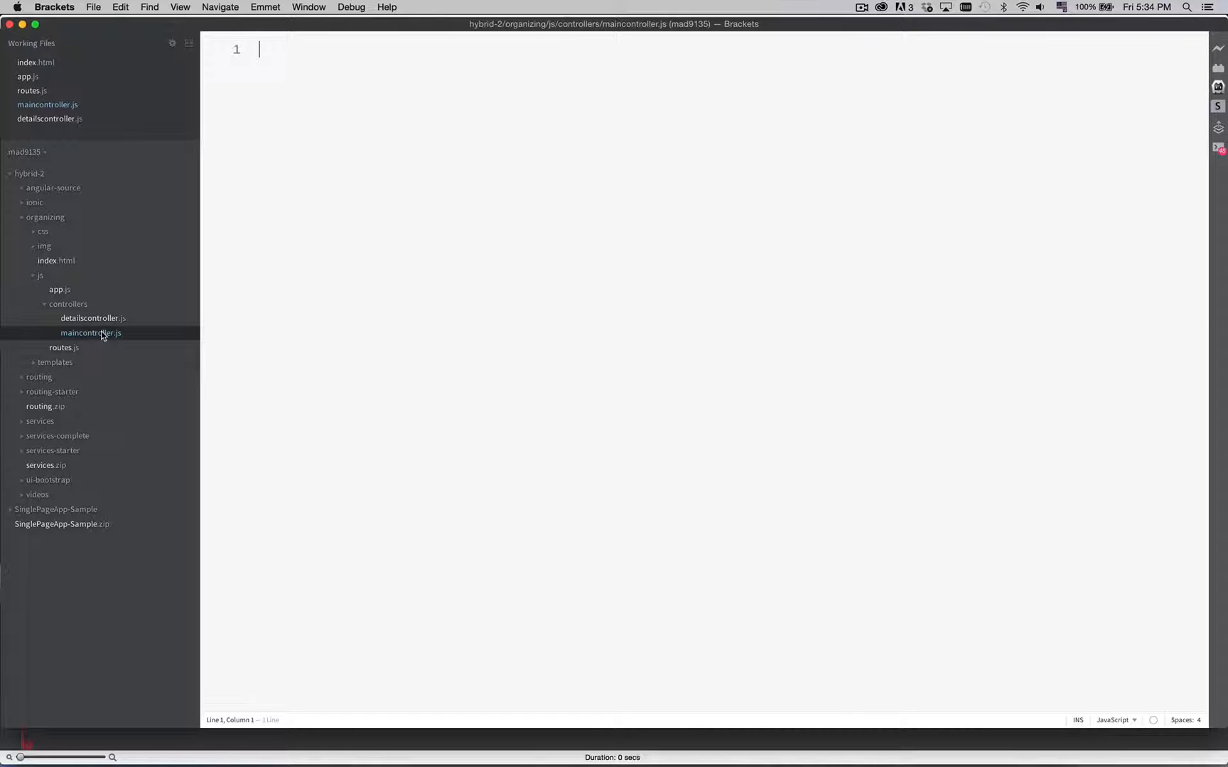
pyautogui.click(27, 76)
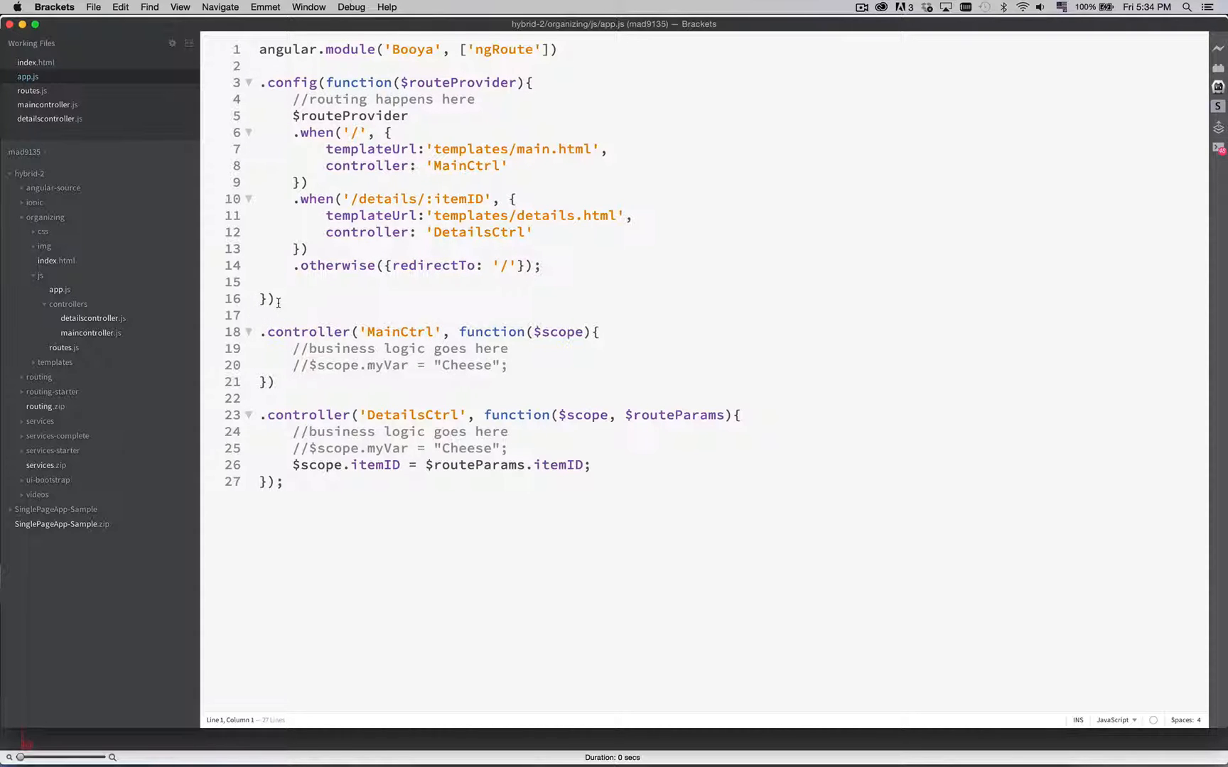
# - Copy lines 1–16 from app.js into routes.js and remove the ['ngRoute'] argument from its module line
pyautogui.moveTo(260, 50); pyautogui.dragTo(274, 298)
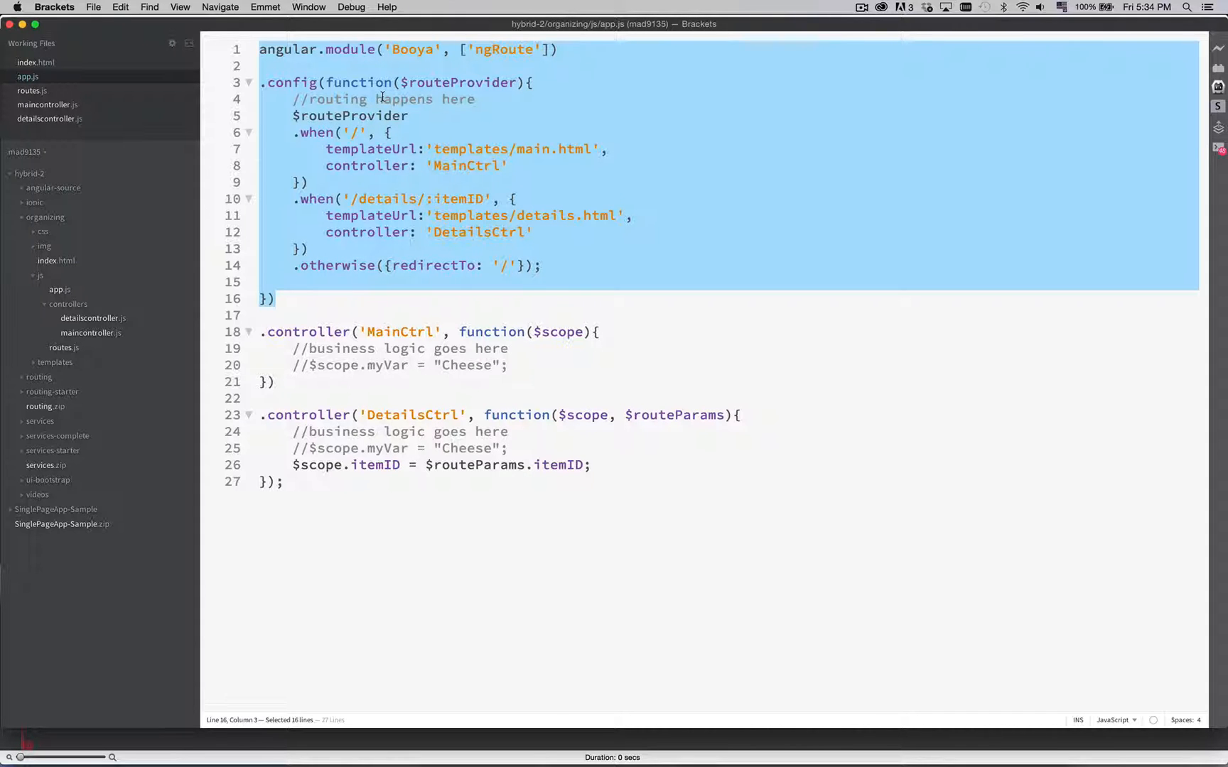
pyautogui.moveTo(31, 90)
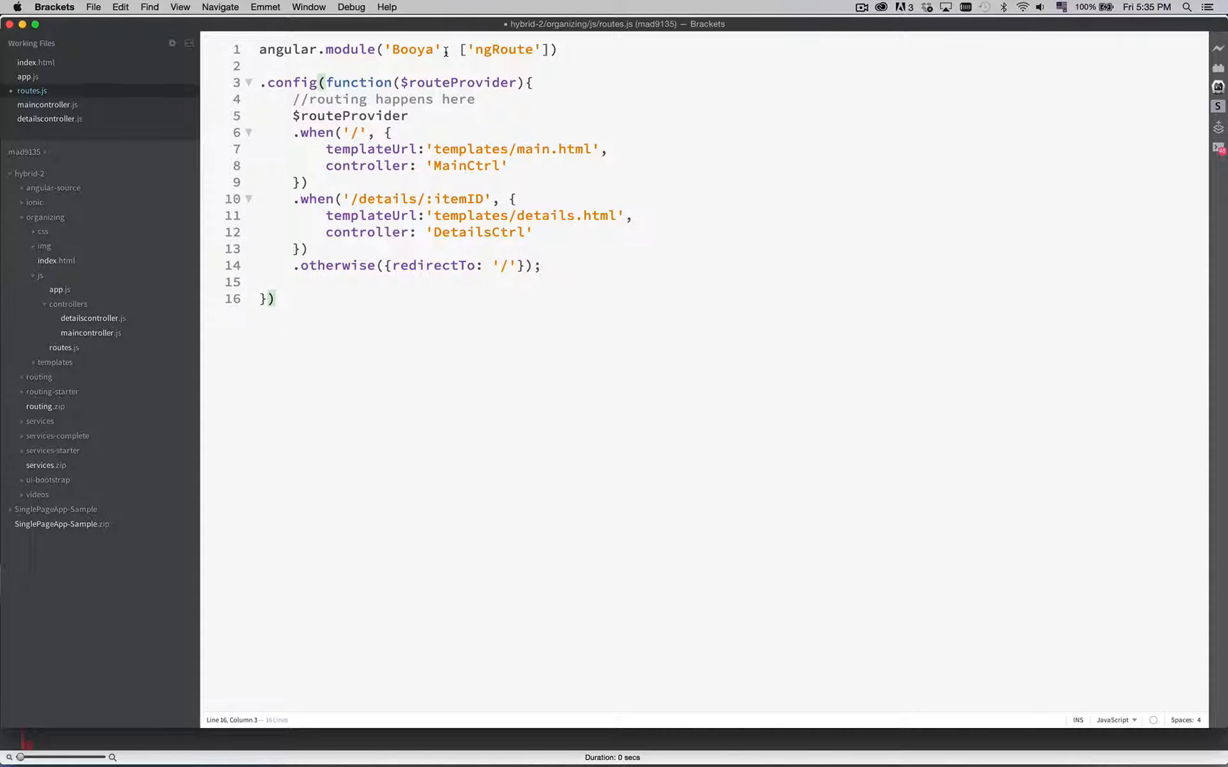
pyautogui.moveTo(450, 50); pyautogui.dragTo(549, 50)
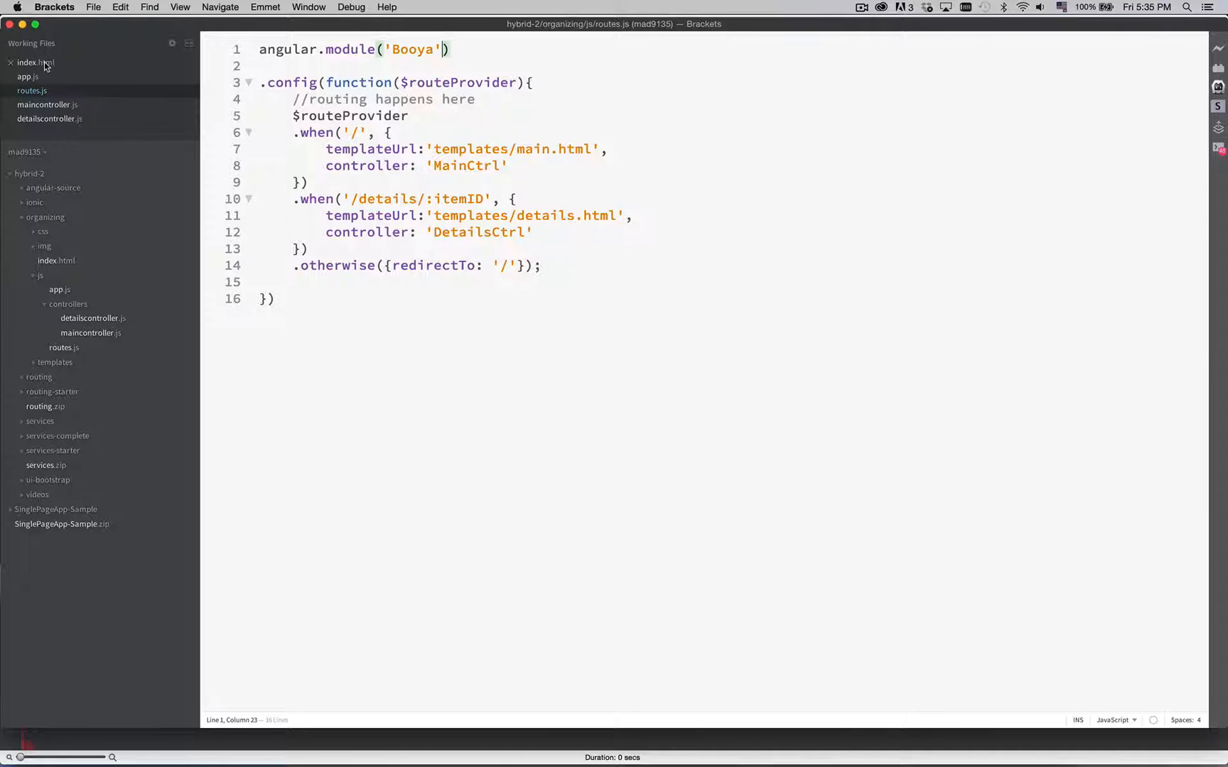
pyautogui.click(36, 63)
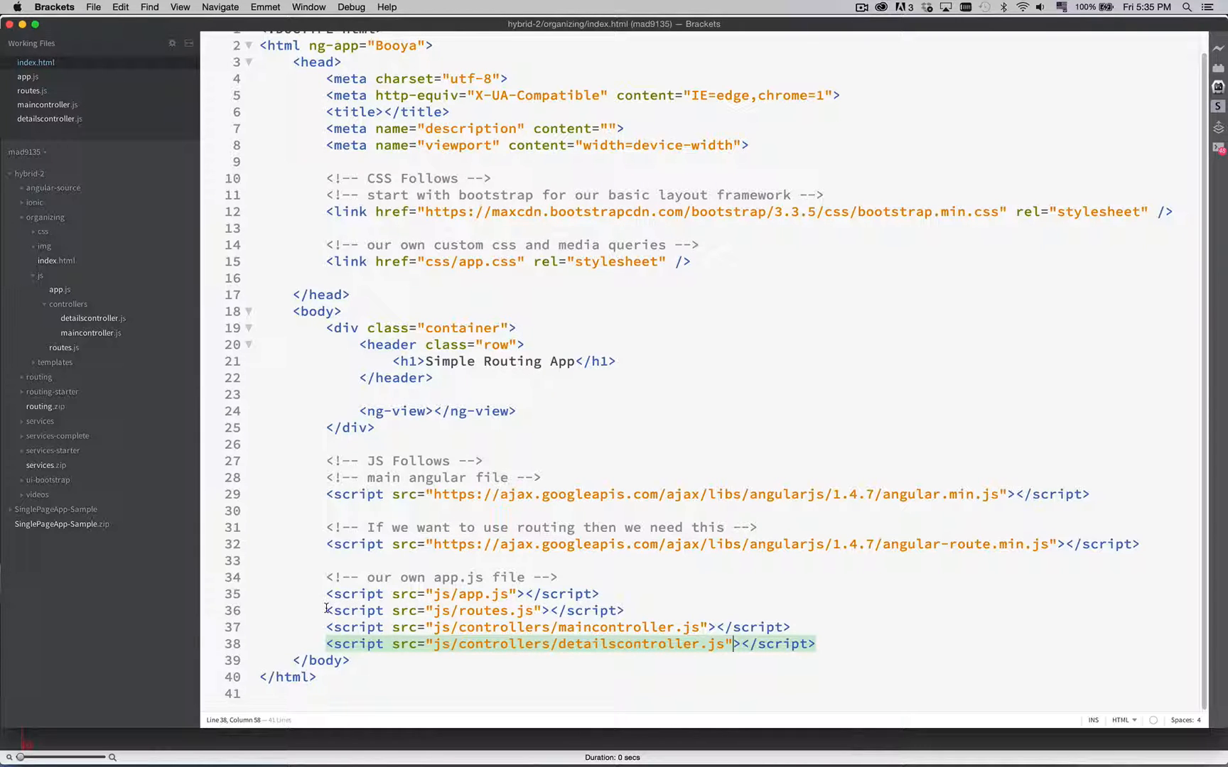
# - Highlight the routes.js and controller script tags in index.html, then go back to app.js
pyautogui.moveTo(327, 611); pyautogui.dragTo(814, 643)
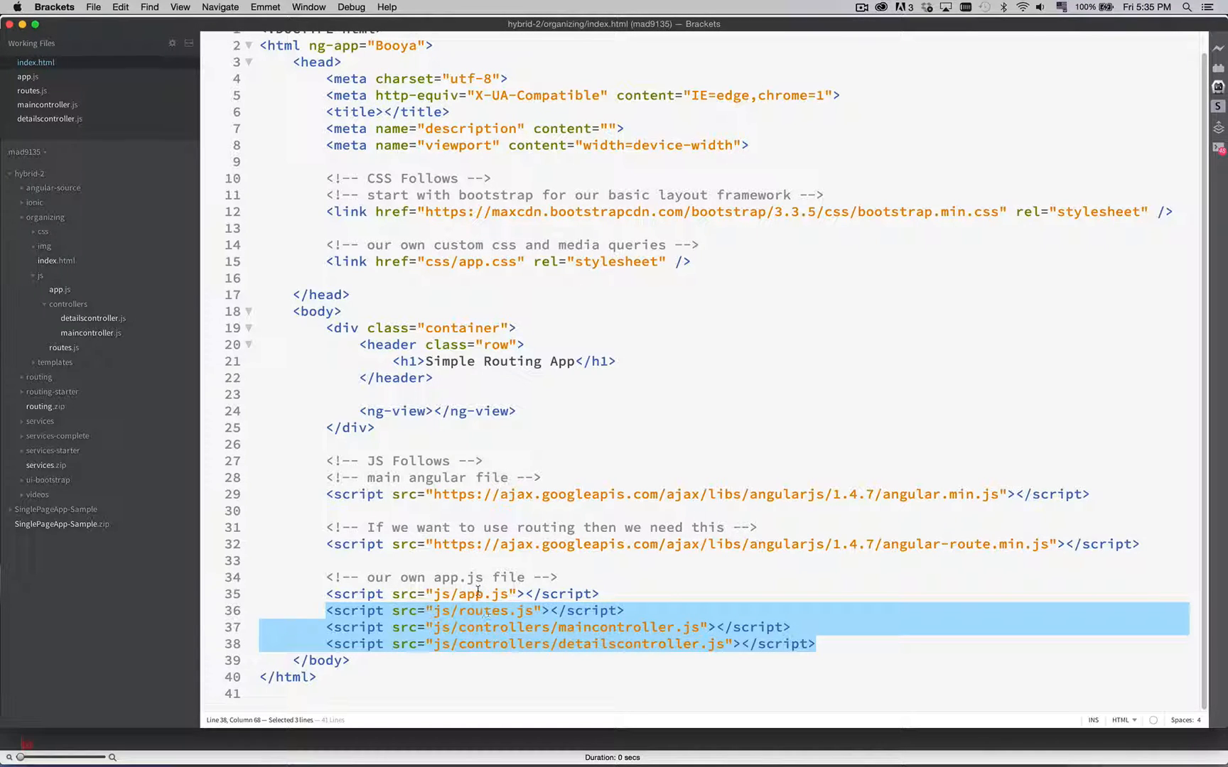
pyautogui.click(29, 76)
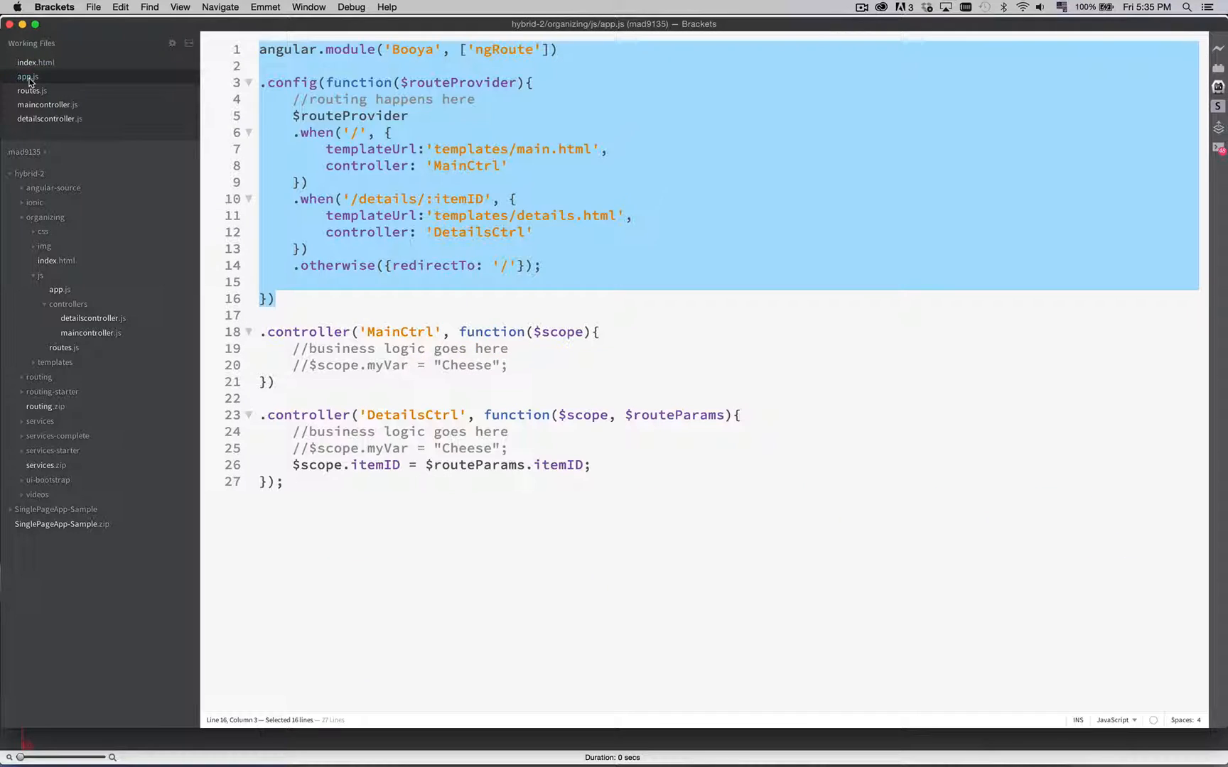
# - Delete the routing config (lines 3–16) from app.js and paste the module and MainCtrl code into maincontroller.js
pyautogui.click(265, 76)
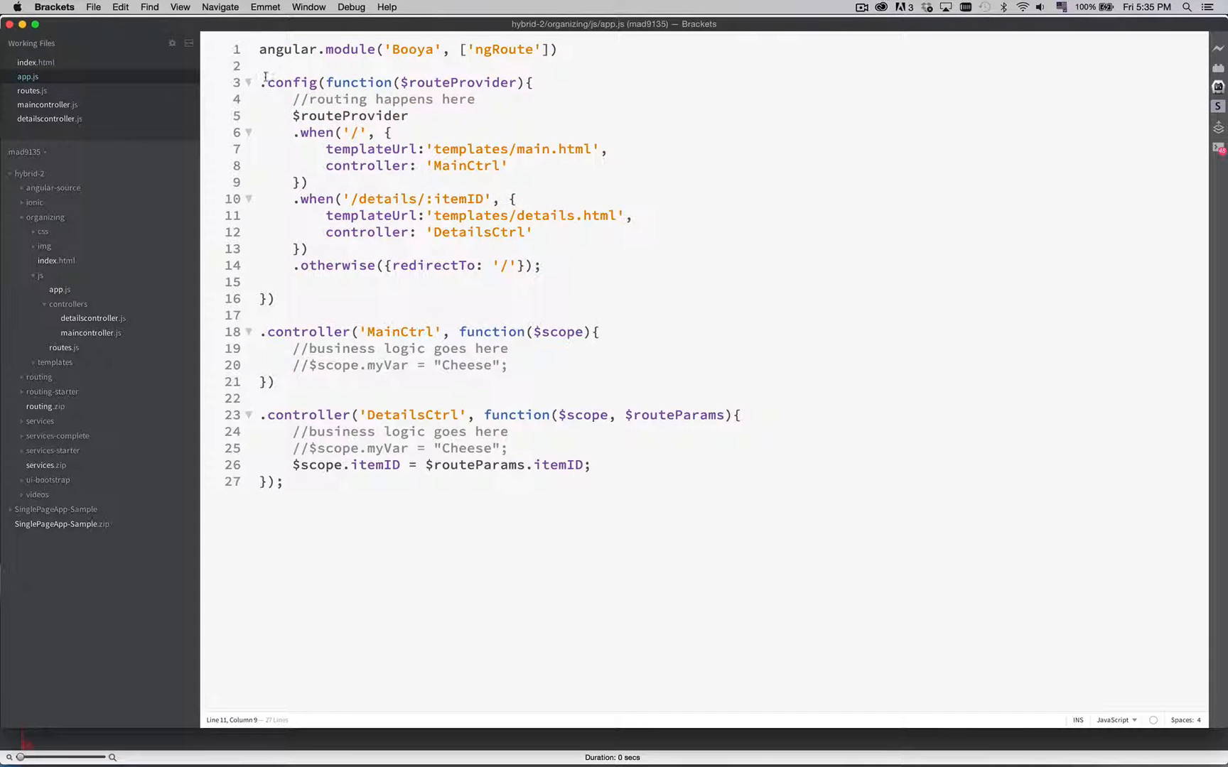
pyautogui.moveTo(265, 65); pyautogui.dragTo(274, 298)
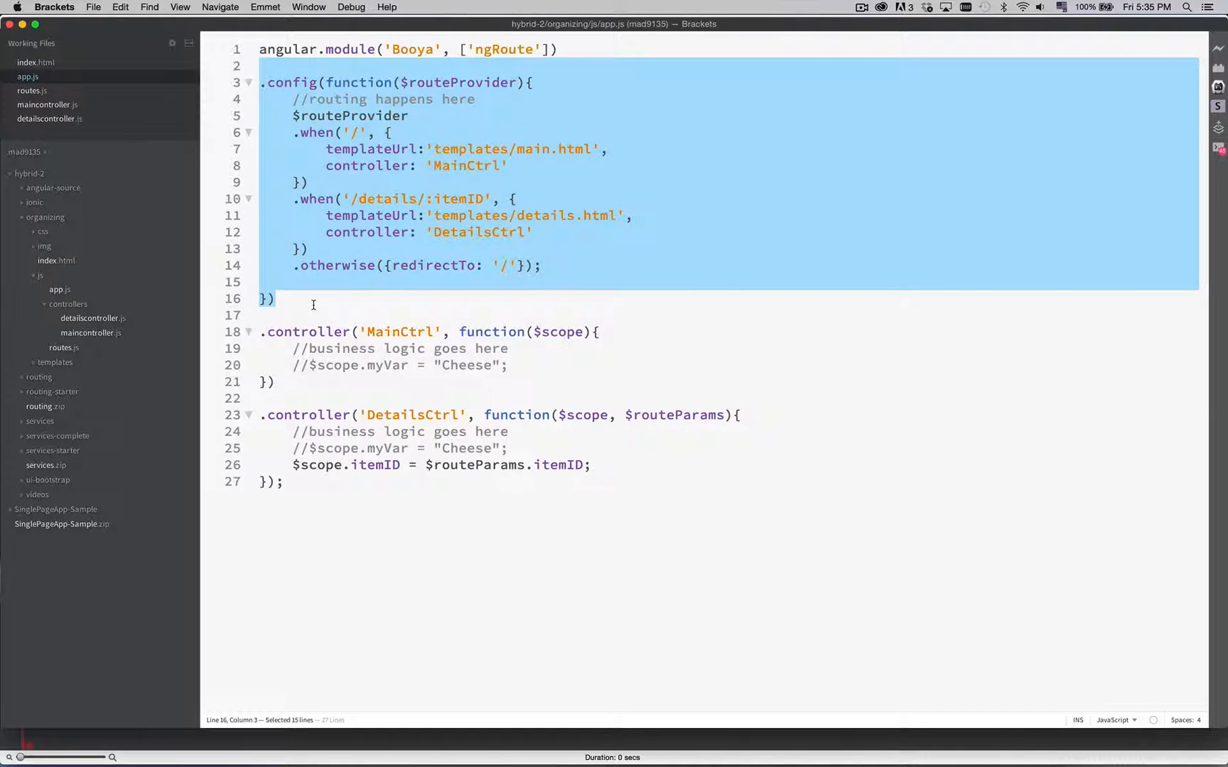
pyautogui.press('delete')
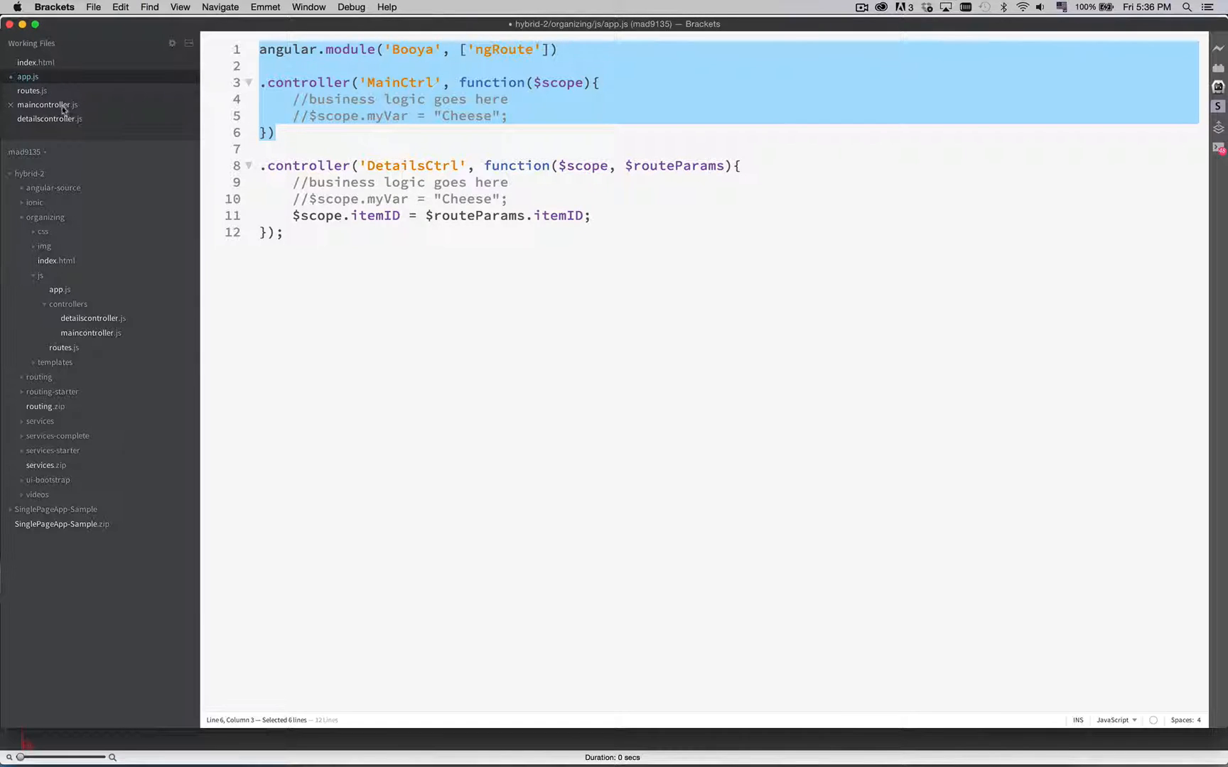
pyautogui.click(47, 104)
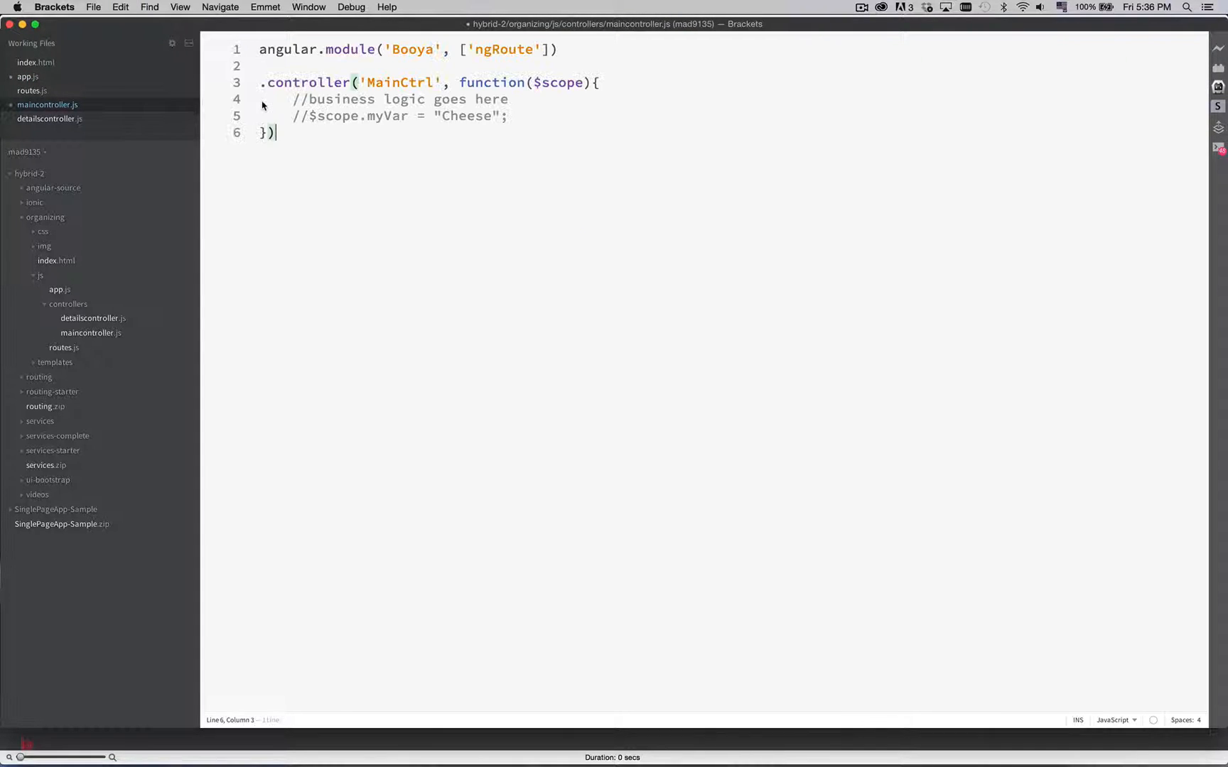
pyautogui.doubleClick(504, 50)
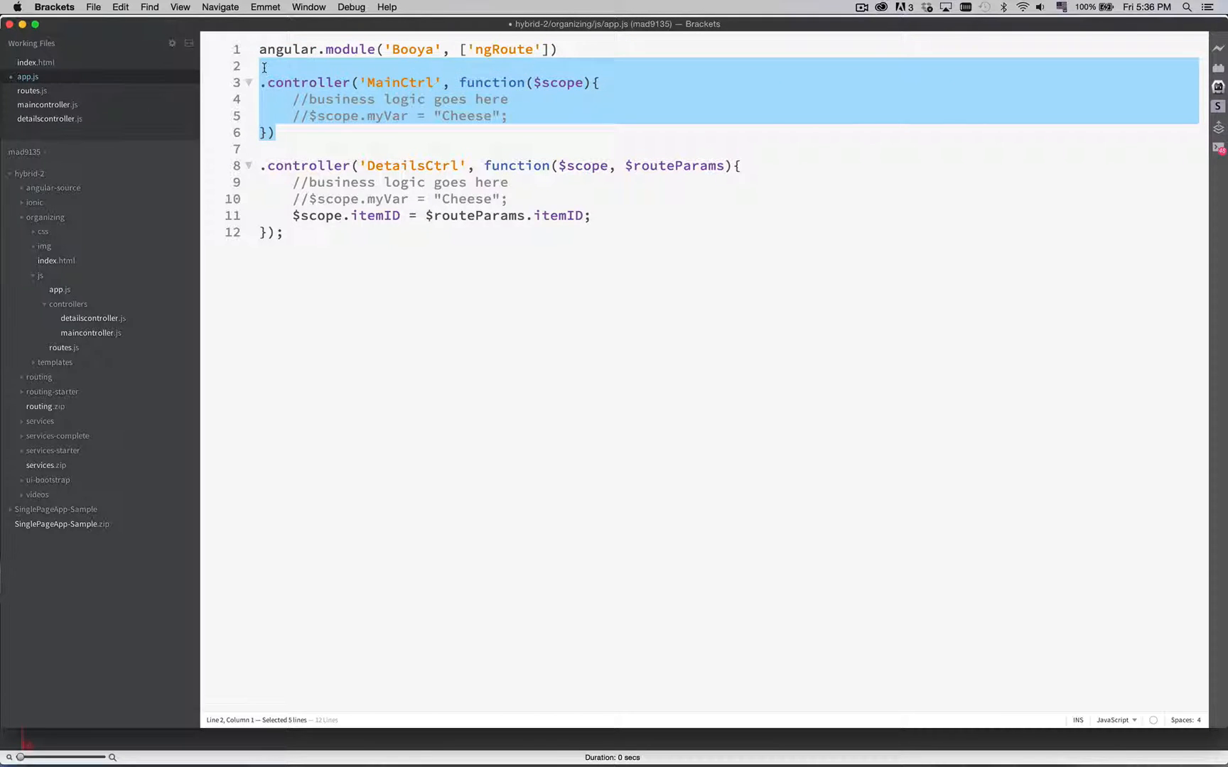
# - Delete MainCtrl from app.js and move DetailsCtrl into detailscontroller.js under Booya without ngRoute
pyautogui.press('delete')
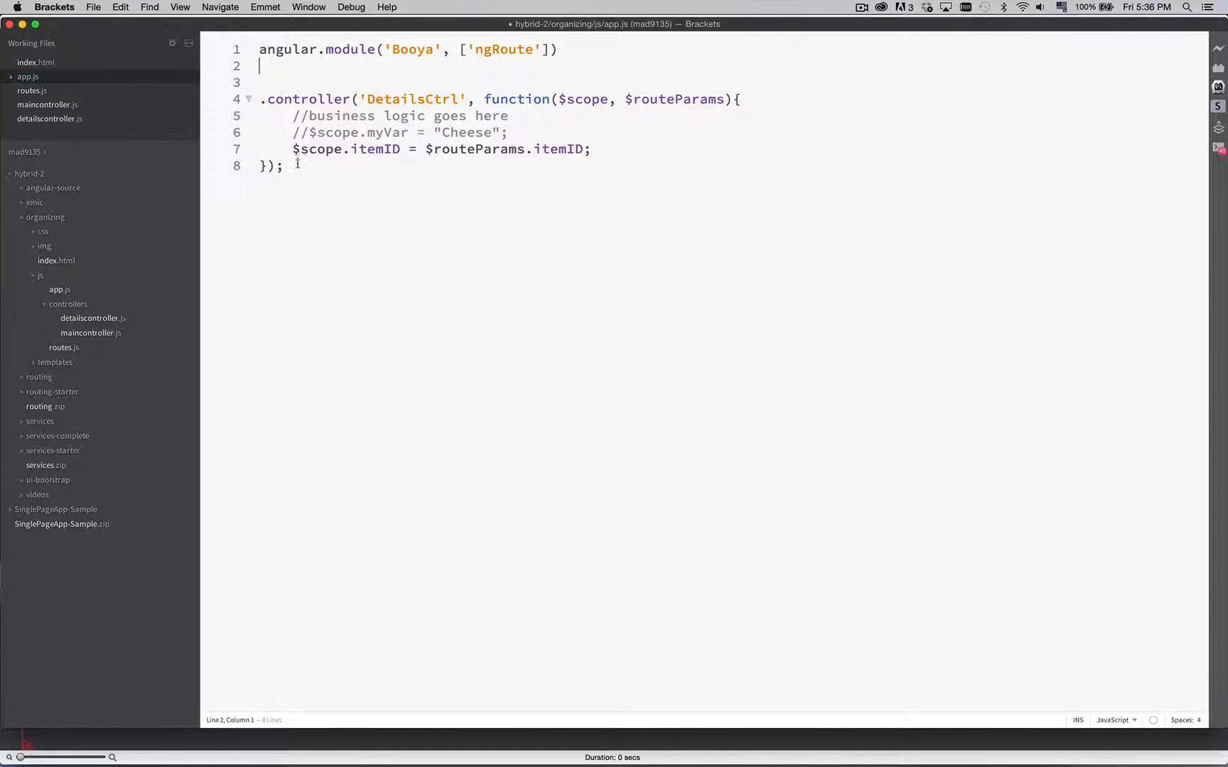
pyautogui.press('cmd+a')
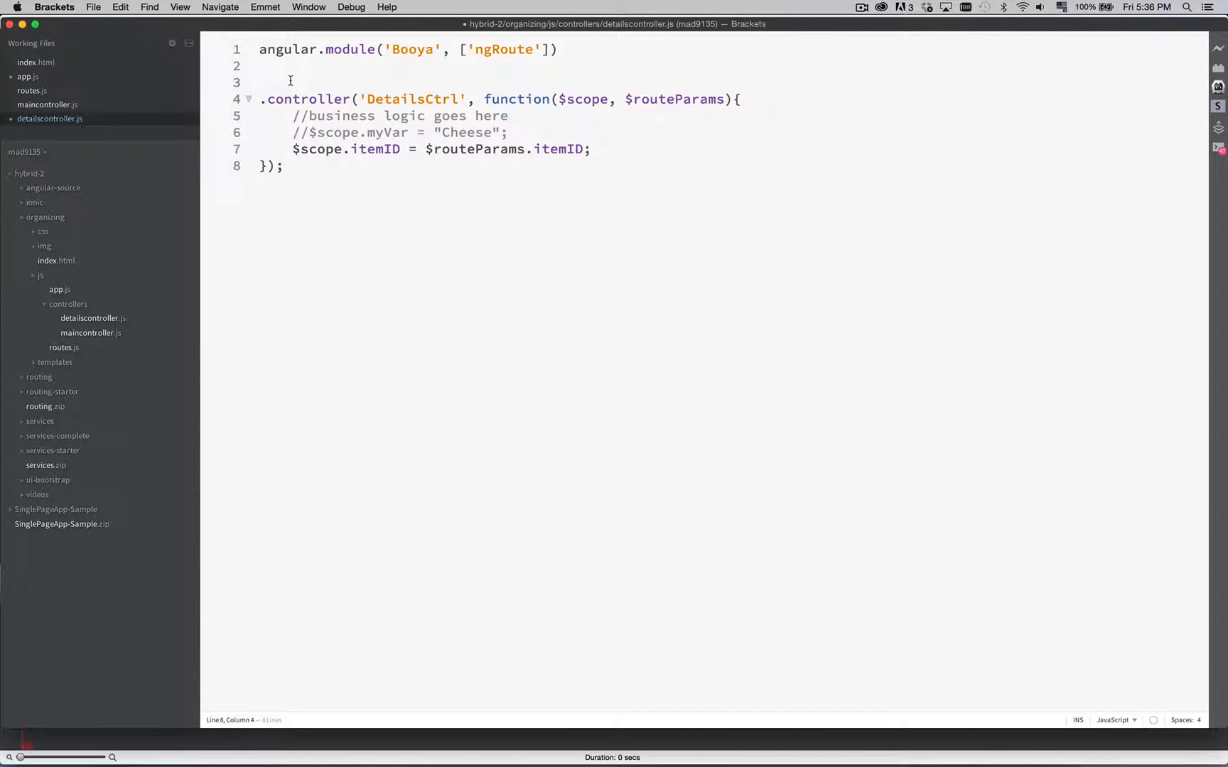
pyautogui.press('Backspace')
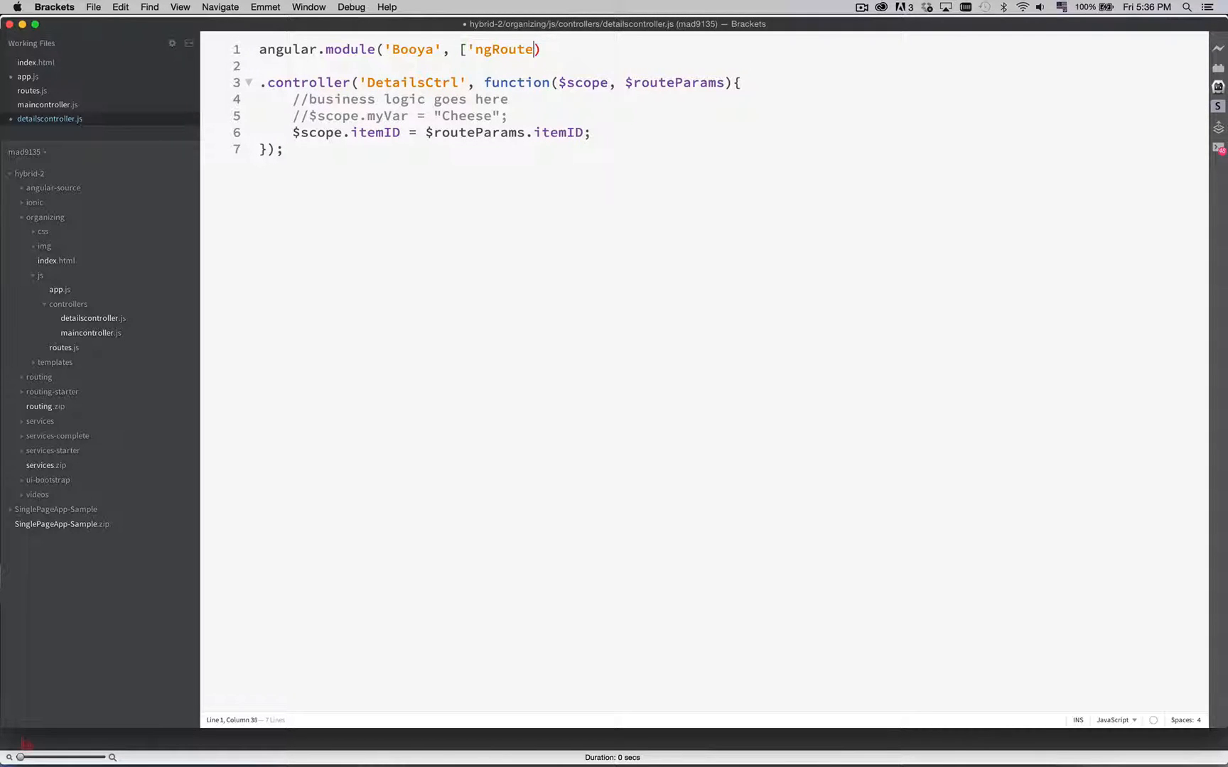
pyautogui.press('backspace')
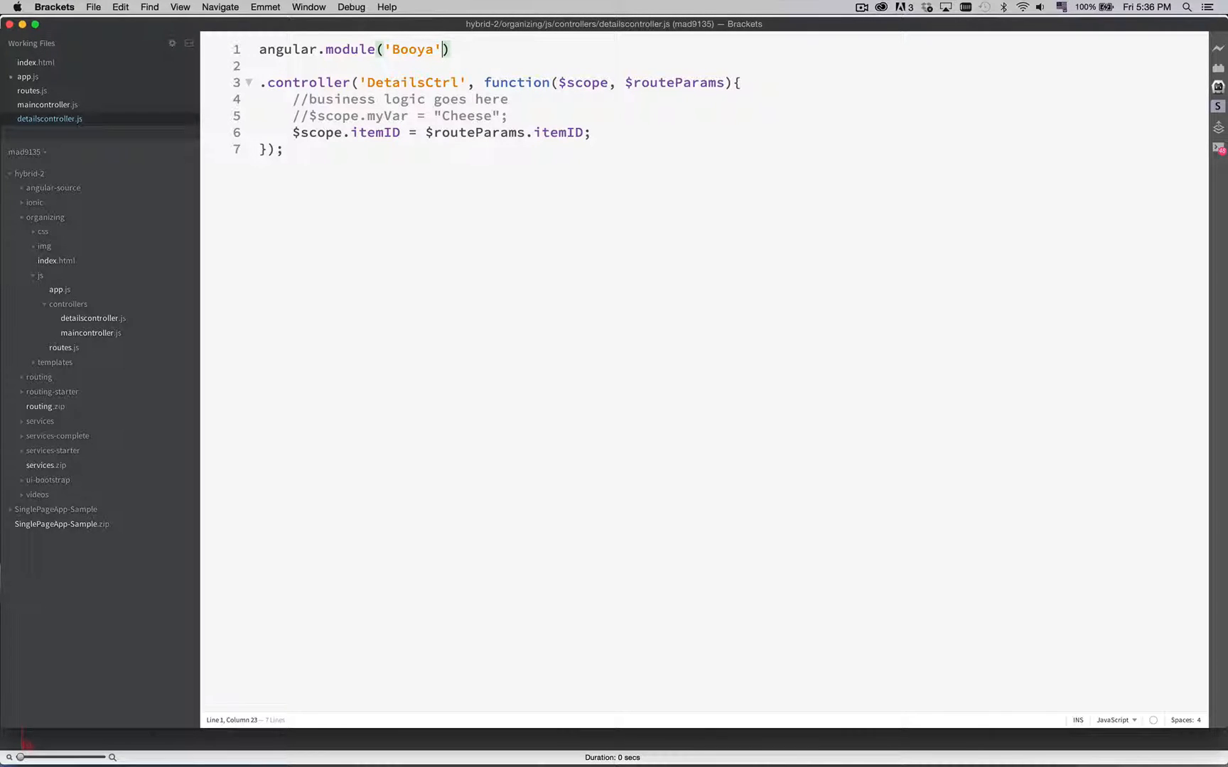
pyautogui.click(31, 91)
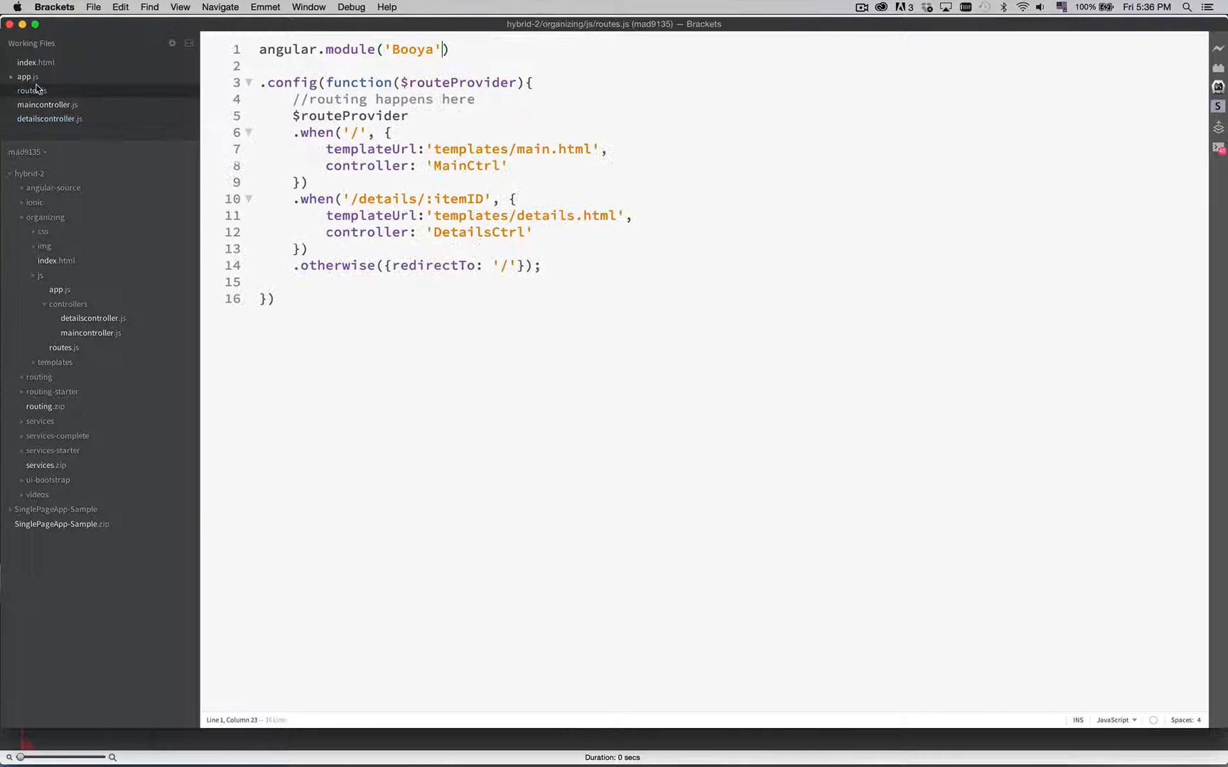
# - Leave only angular.module('Booya', ['ngRoute']) in app.js and check the index.html script links
pyautogui.click(27, 76)
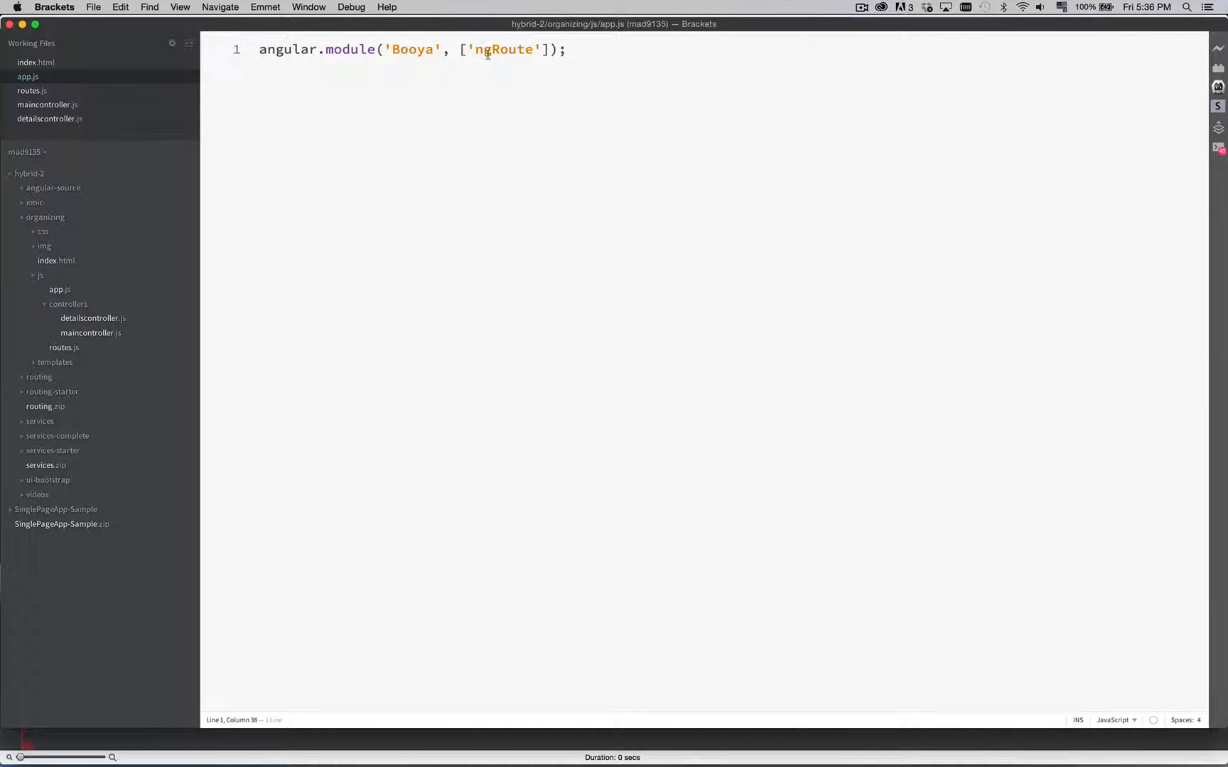
pyautogui.click(36, 62)
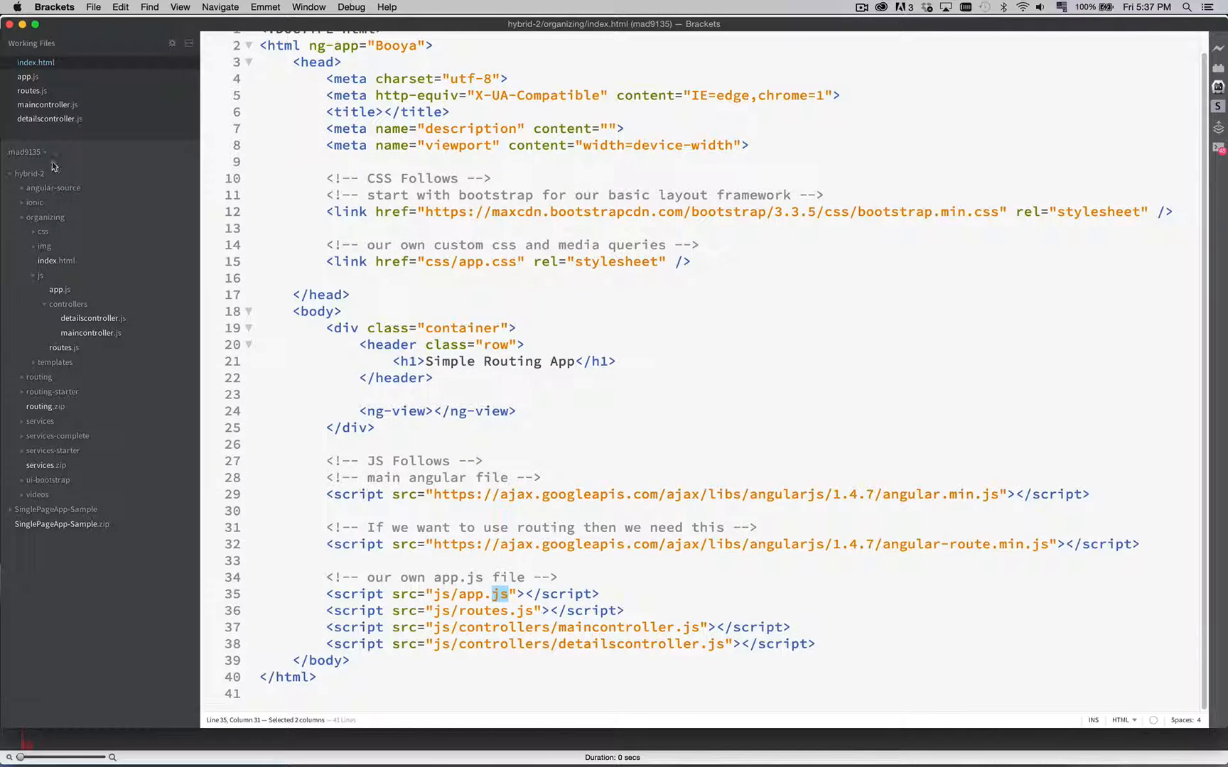
pyautogui.click(33, 90)
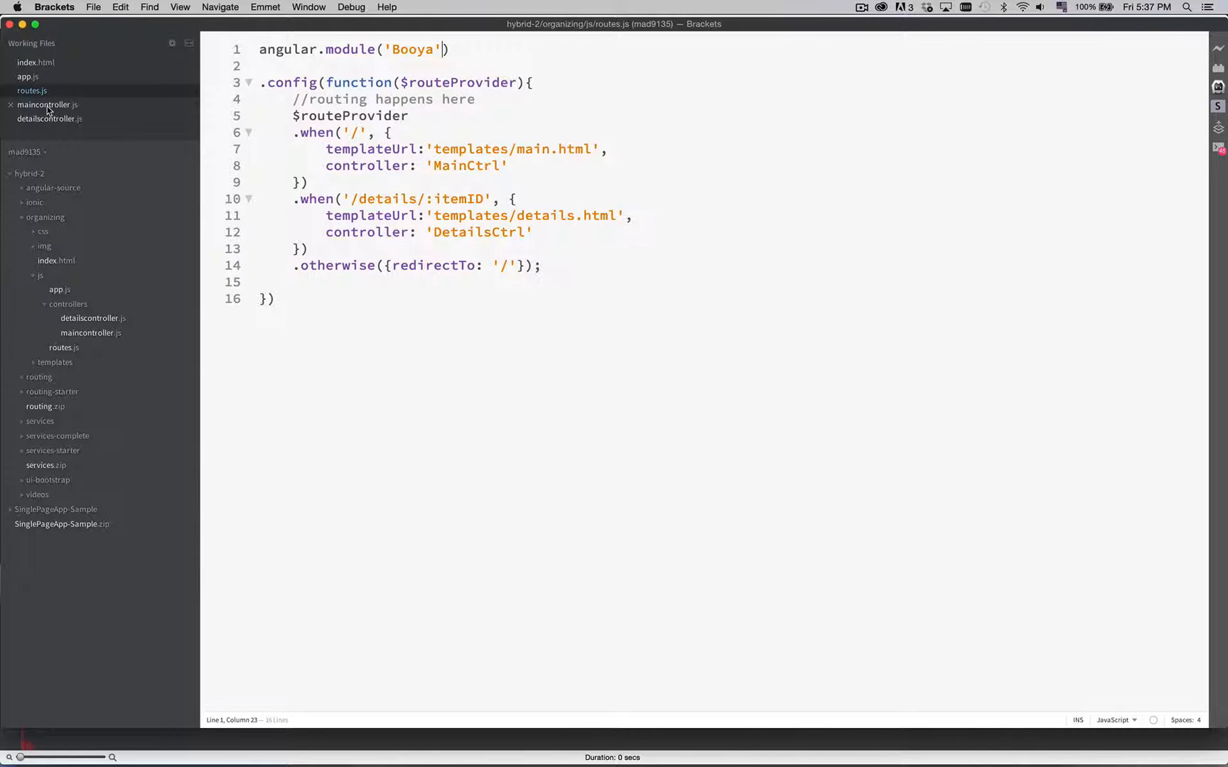
# - Compare the MainCtrl name in routes.js against maincontroller.js, then switch to the browser
pyautogui.doubleClick(467, 164)
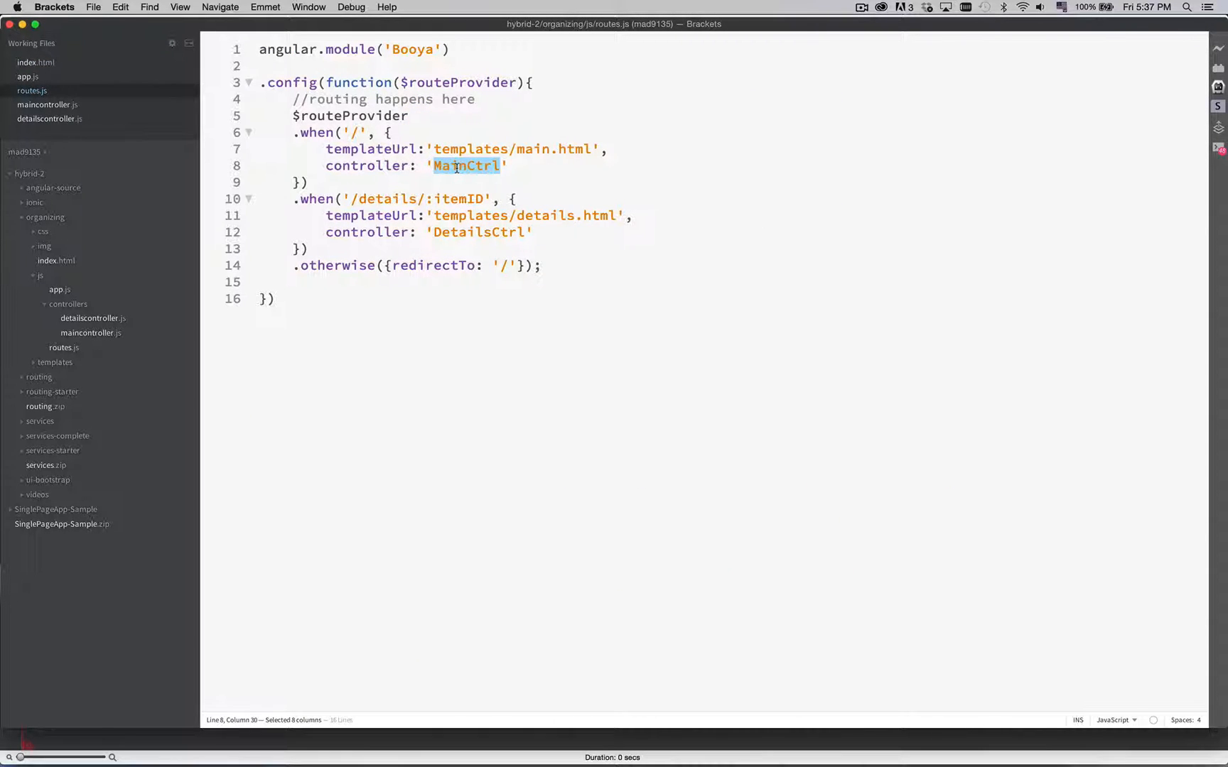
pyautogui.click(47, 104)
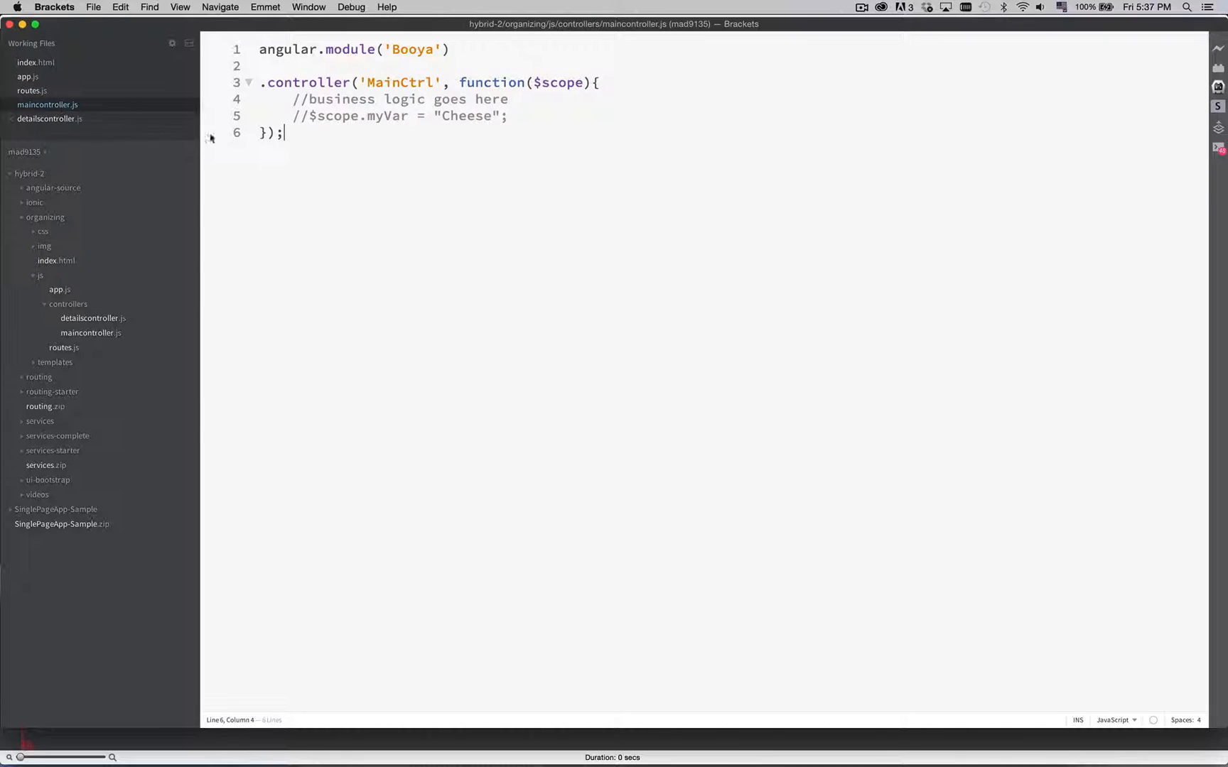
pyautogui.doubleClick(399, 83)
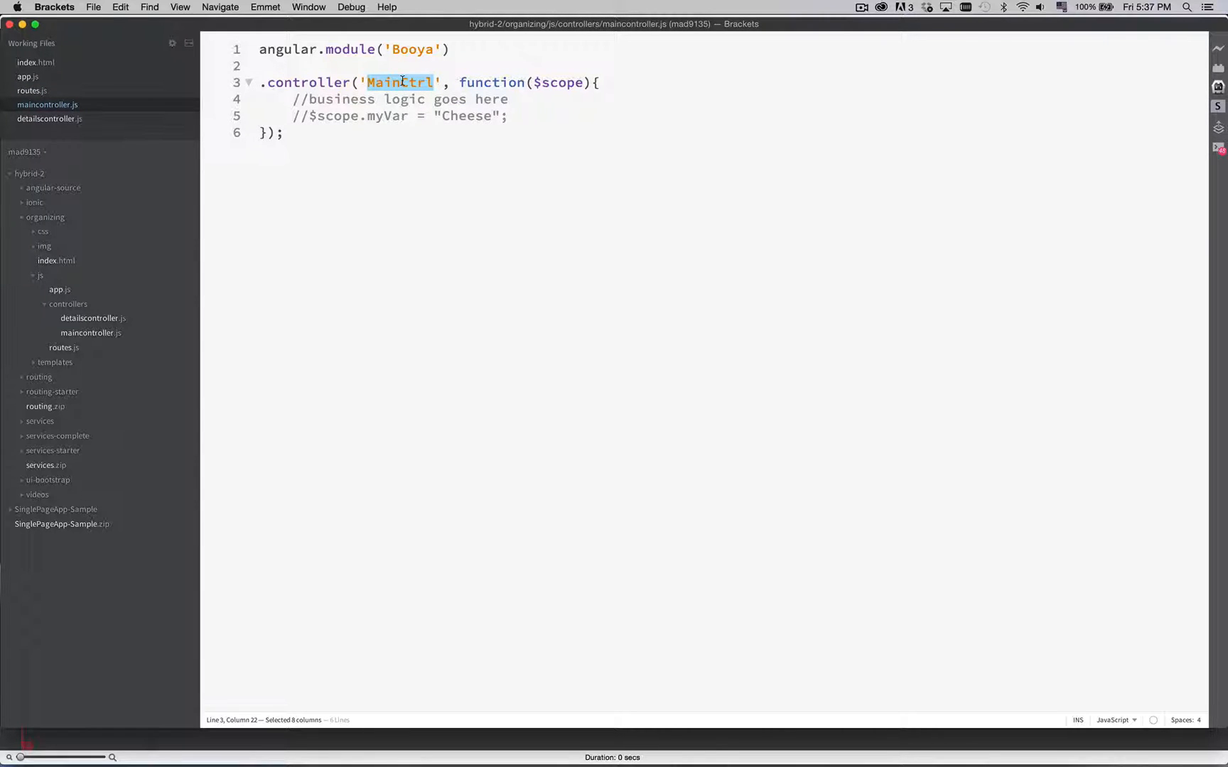
pyautogui.click(36, 63)
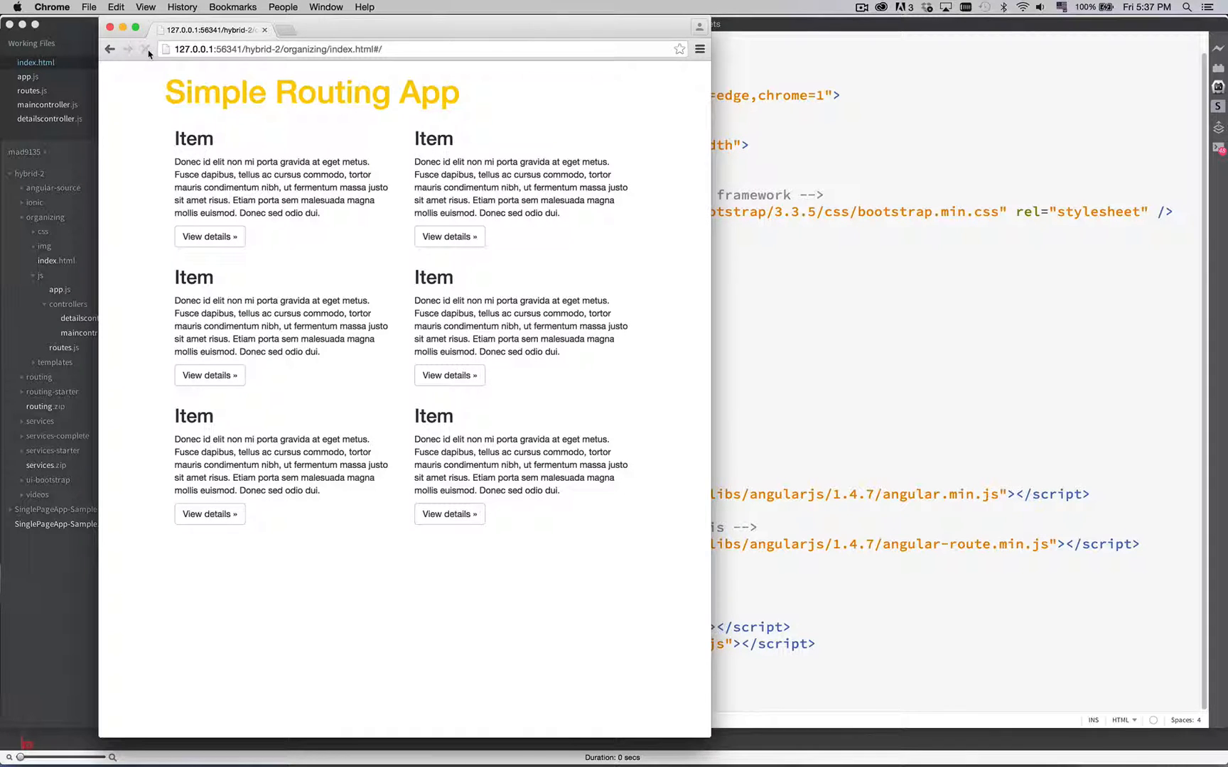
# - Reload the Simple Routing App in Chrome and view details for item 5 to confirm routing works
pyautogui.click(208, 236)
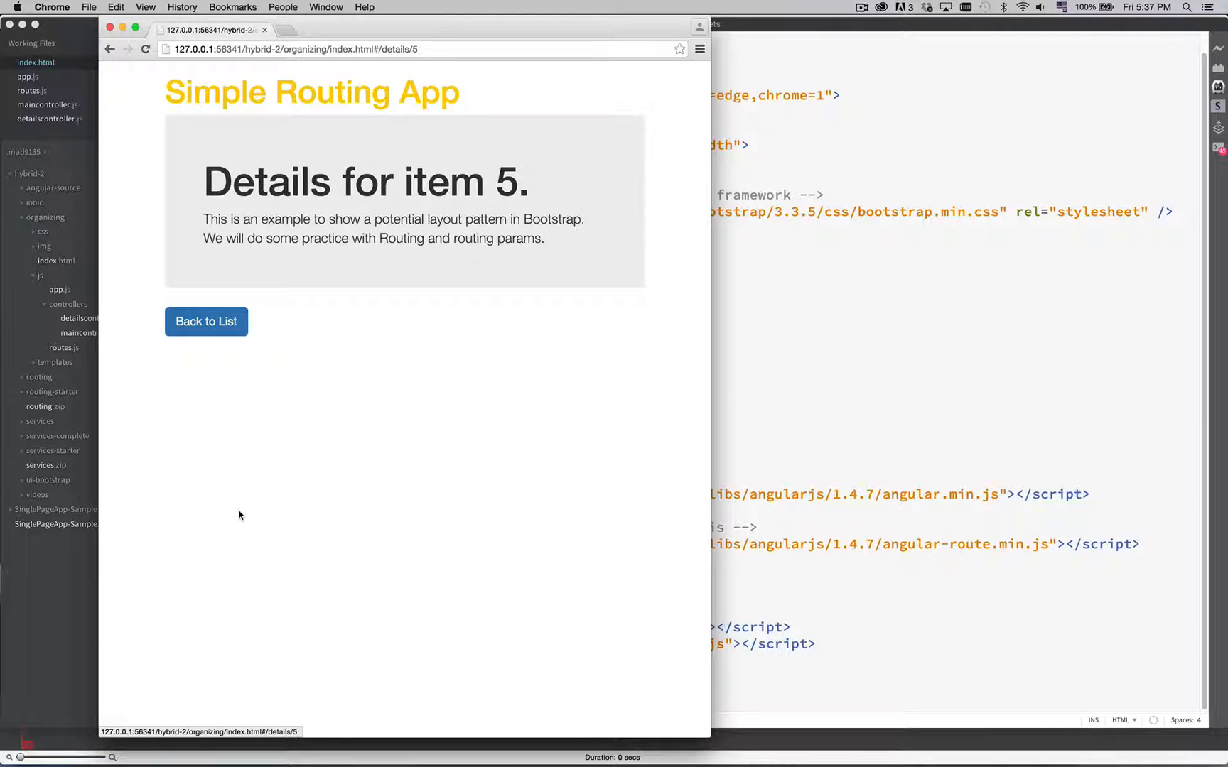
pyautogui.click(204, 322)
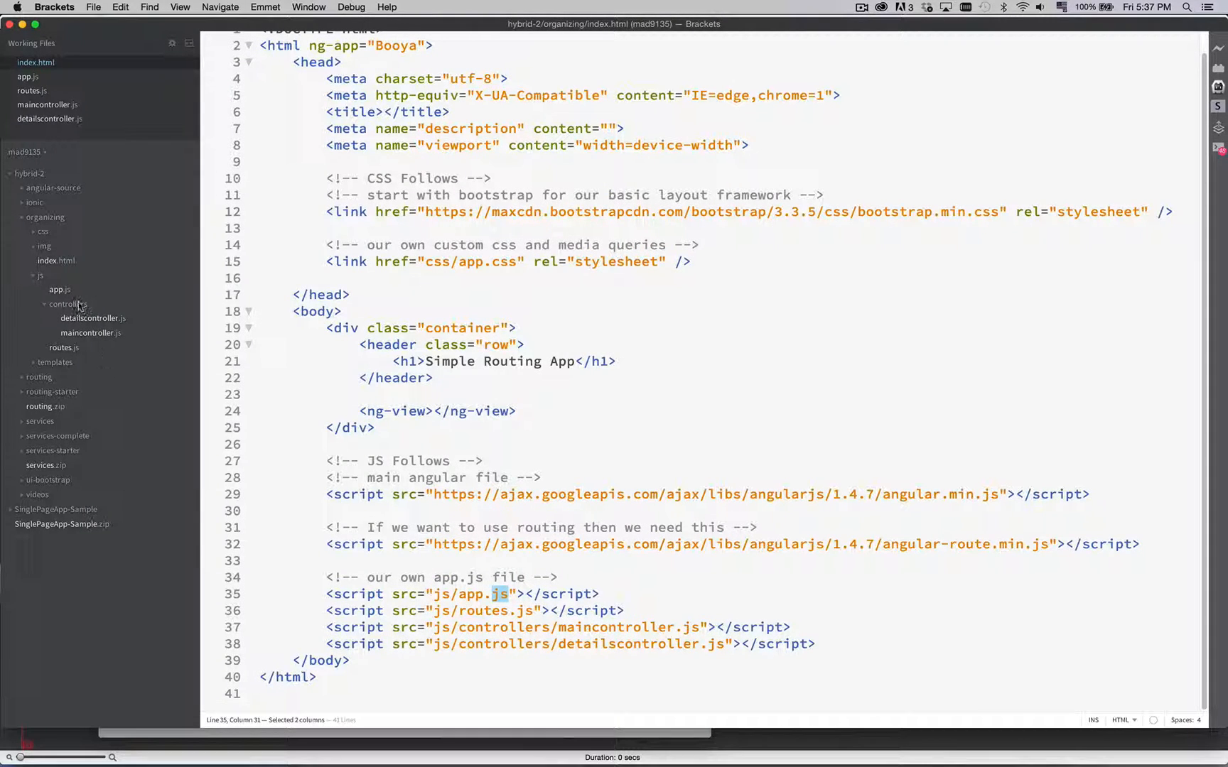
# - Bring up maincontroller.js showing MainCtrl under the Booya module
pyautogui.click(47, 104)
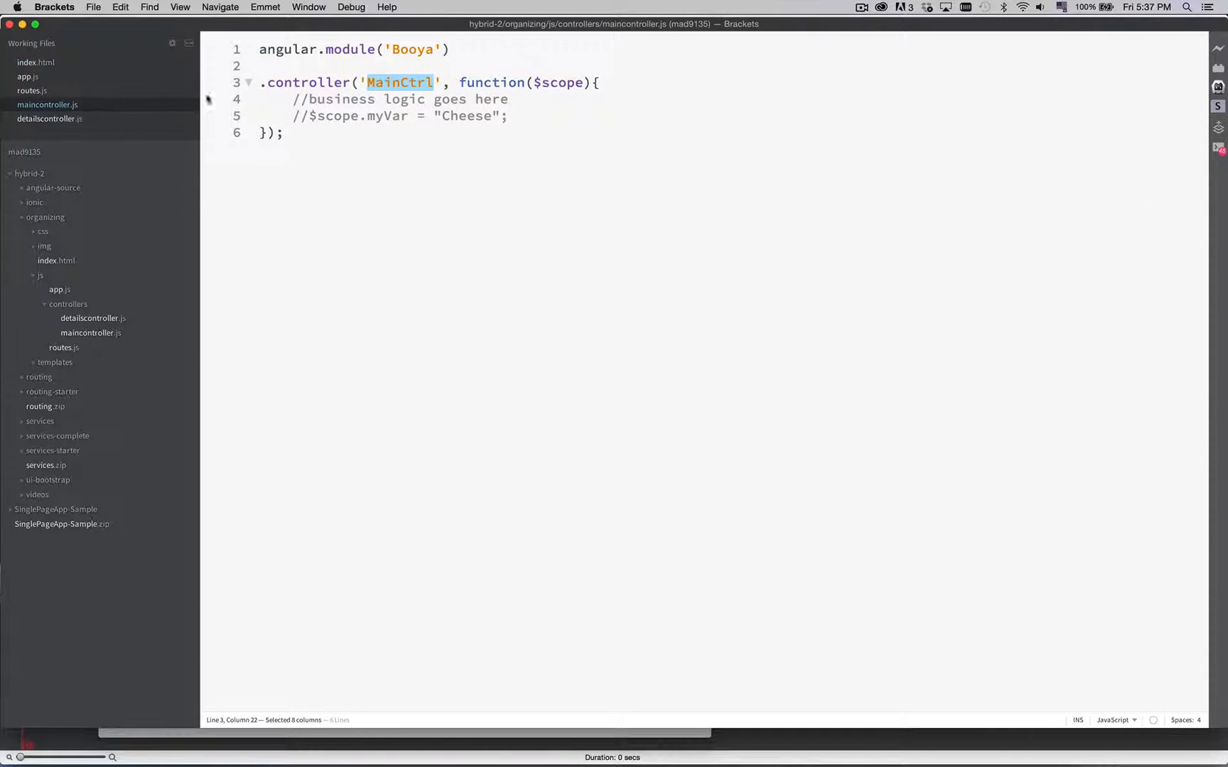